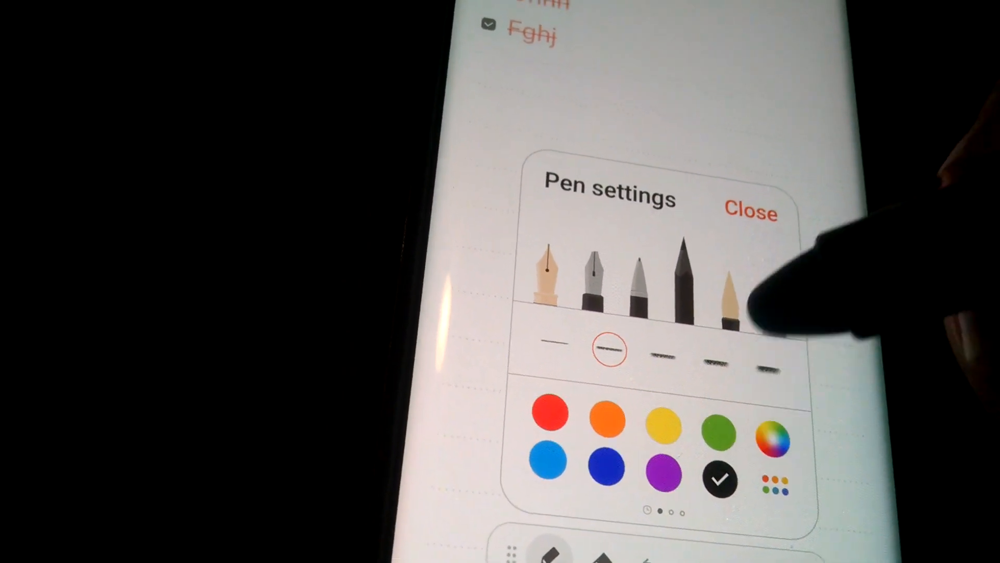
- Pick a pen for the sketch below 'Beth' and save the 9/8/19 note
left_click(752, 212)
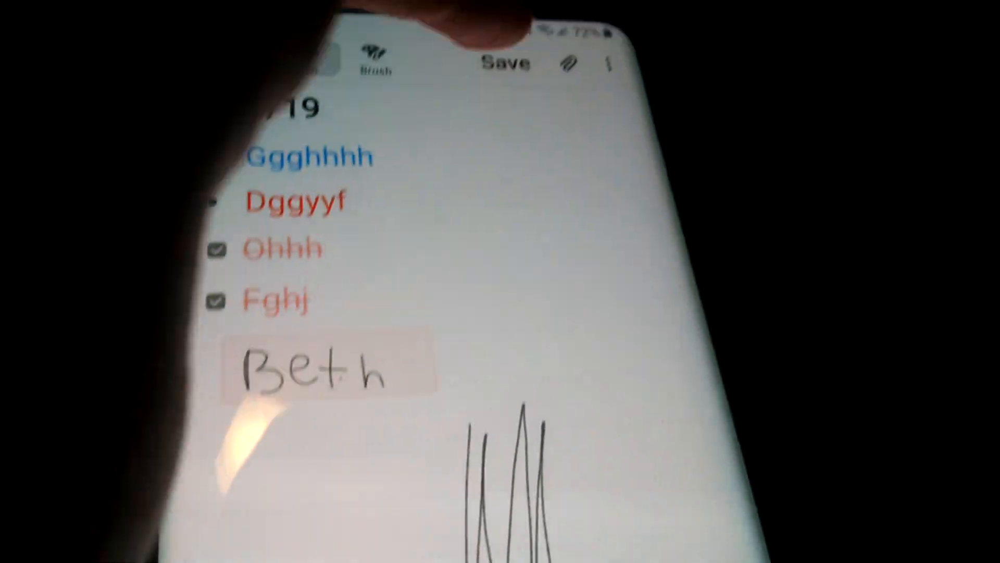
left_click(506, 62)
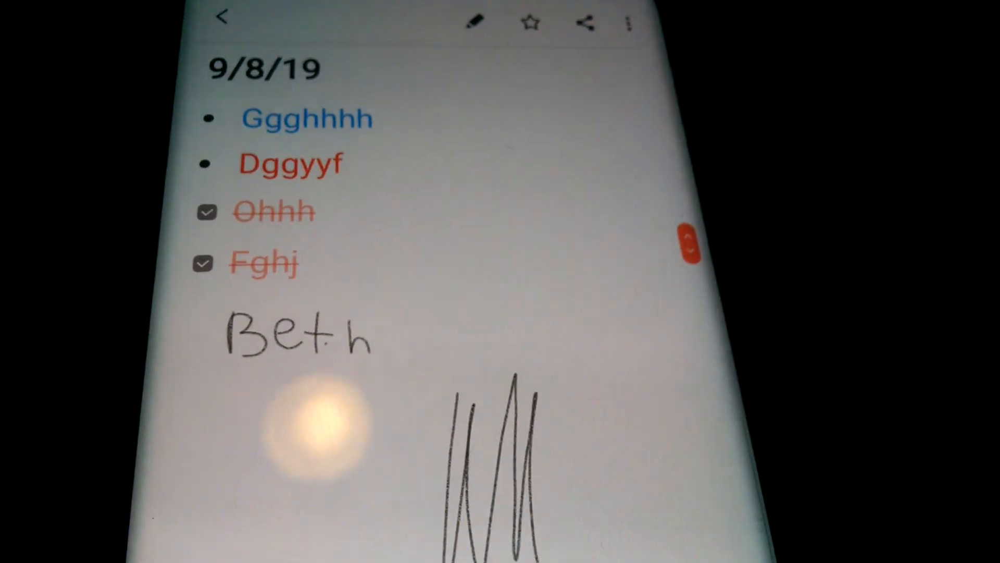